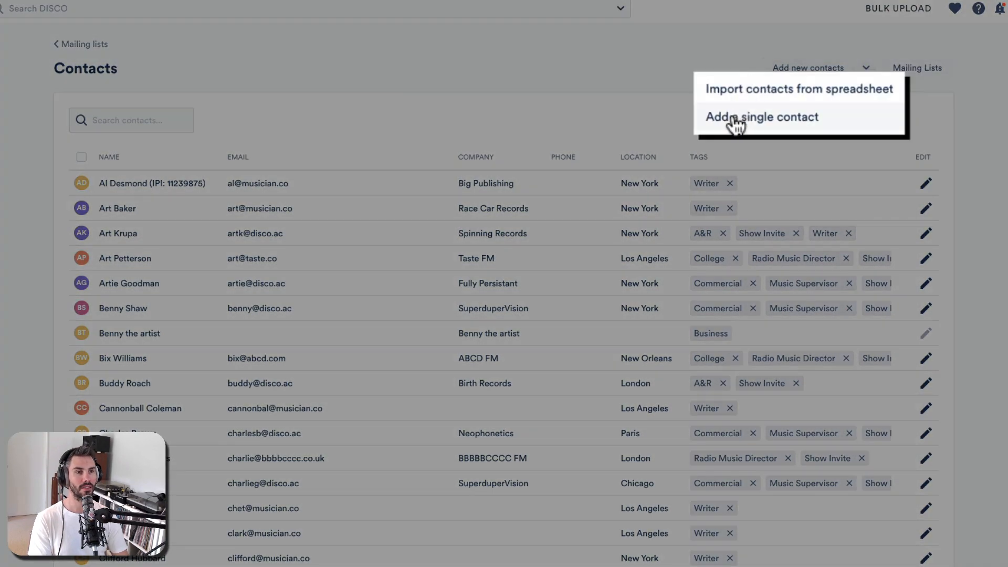
click(762, 117)
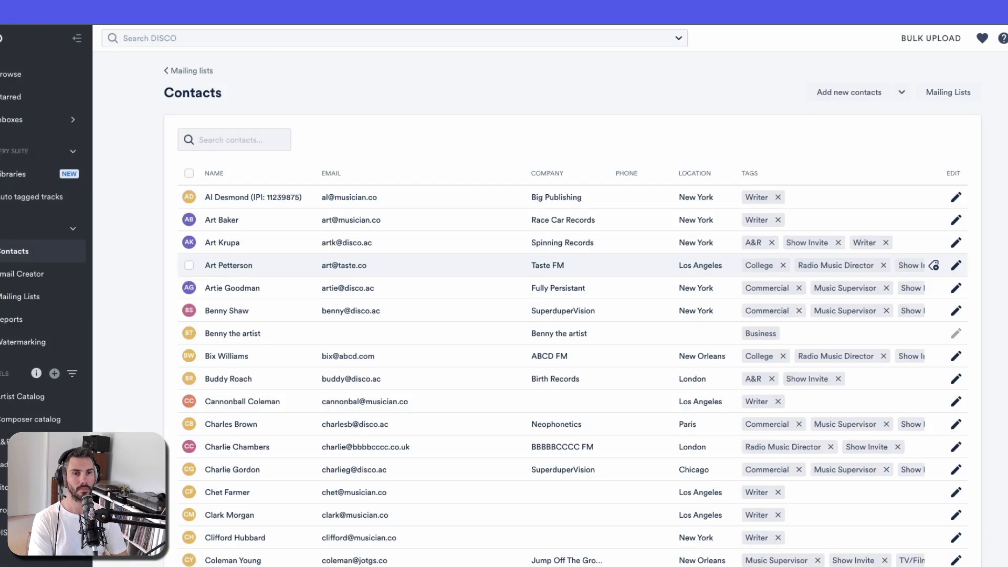
scroll(down, 3)
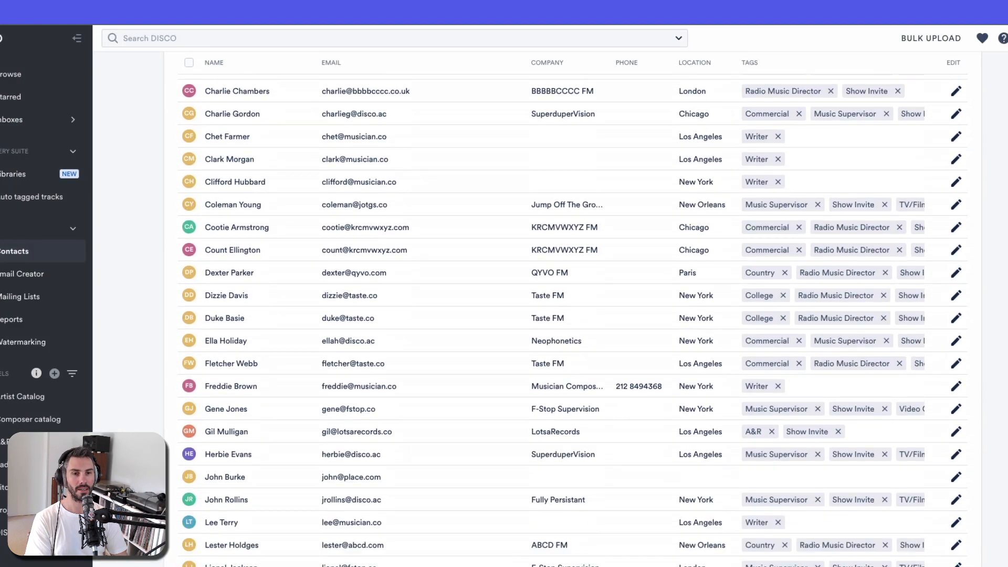
scroll(down, 3)
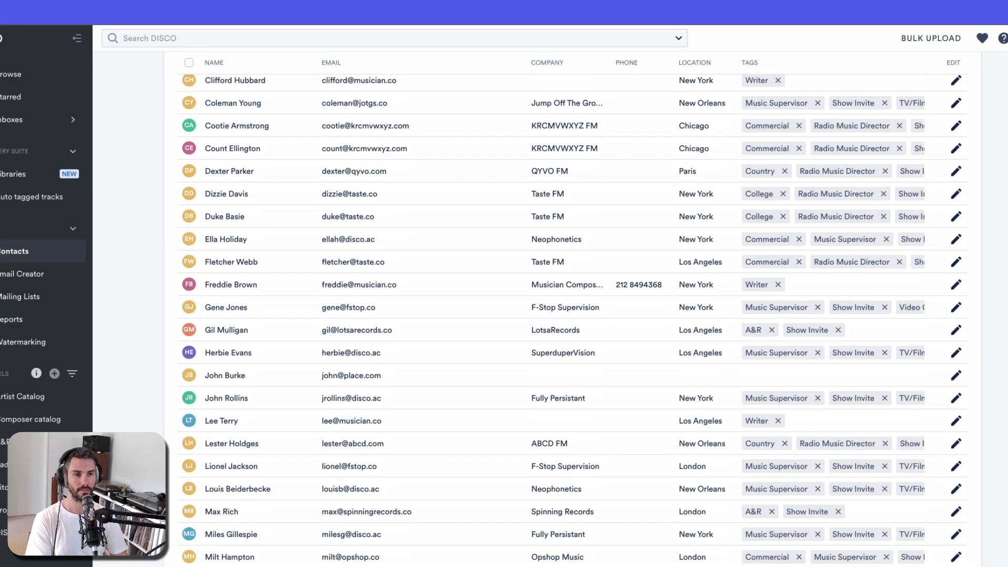
scroll(down, 3)
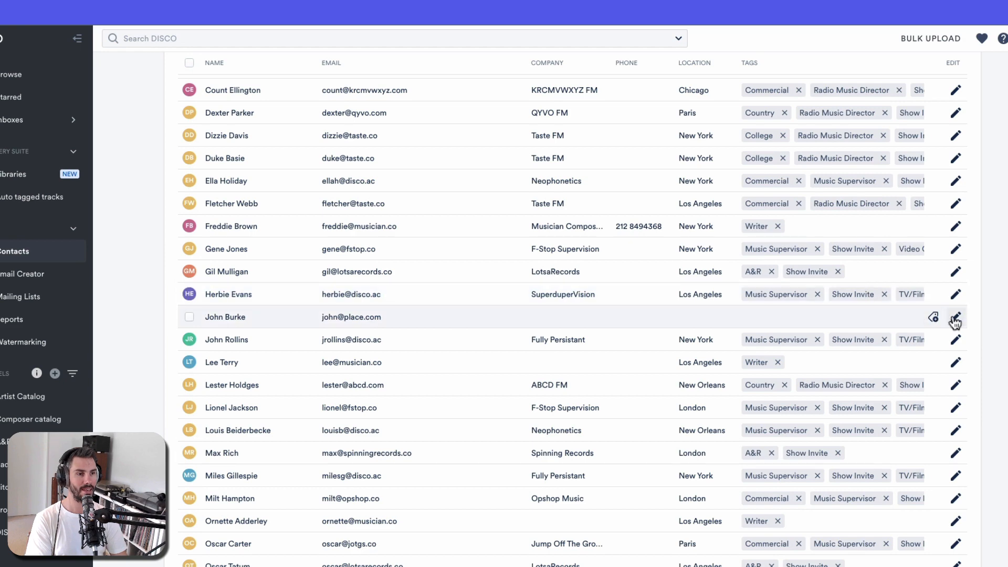
click(956, 320)
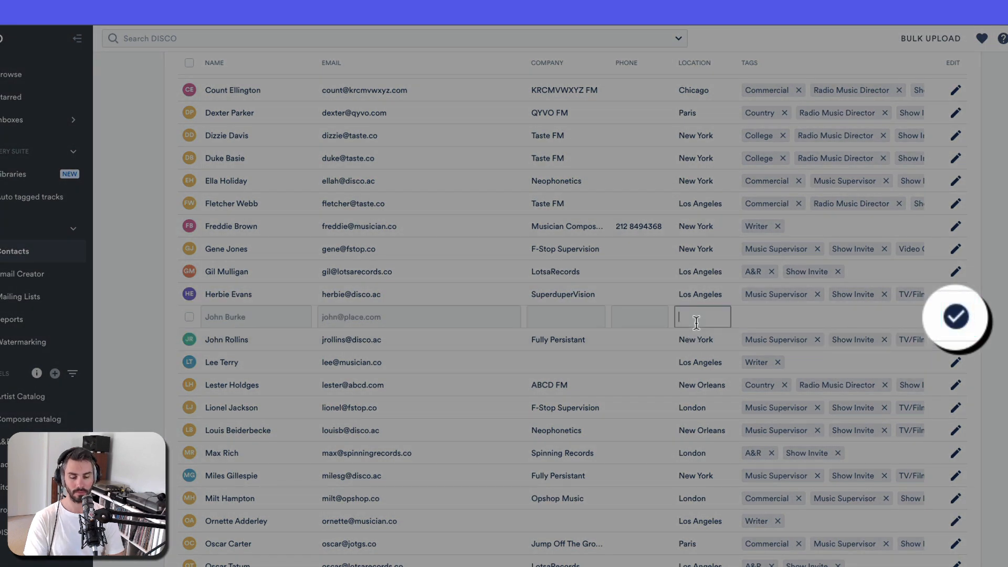
text(Los Angeles)
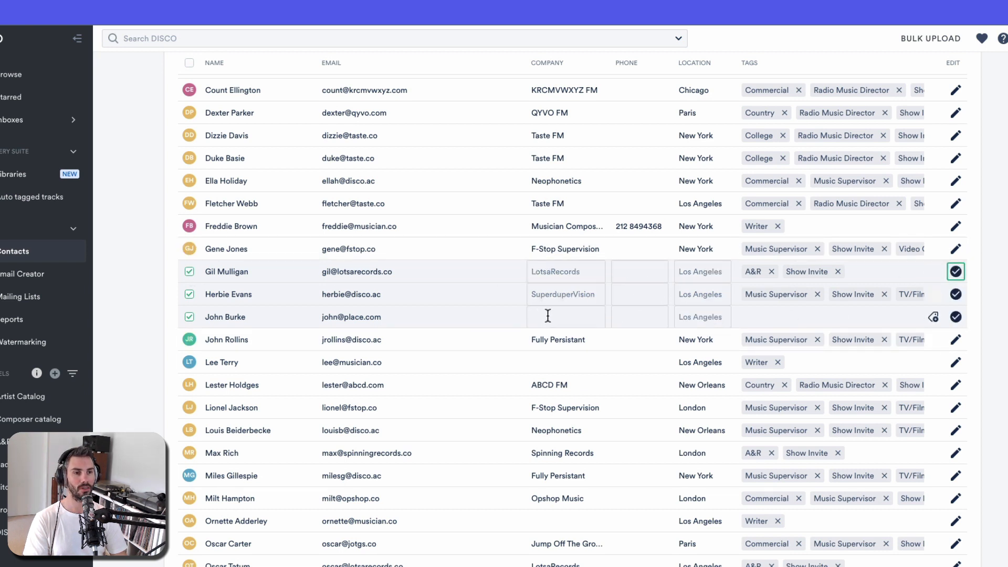
click(956, 271)
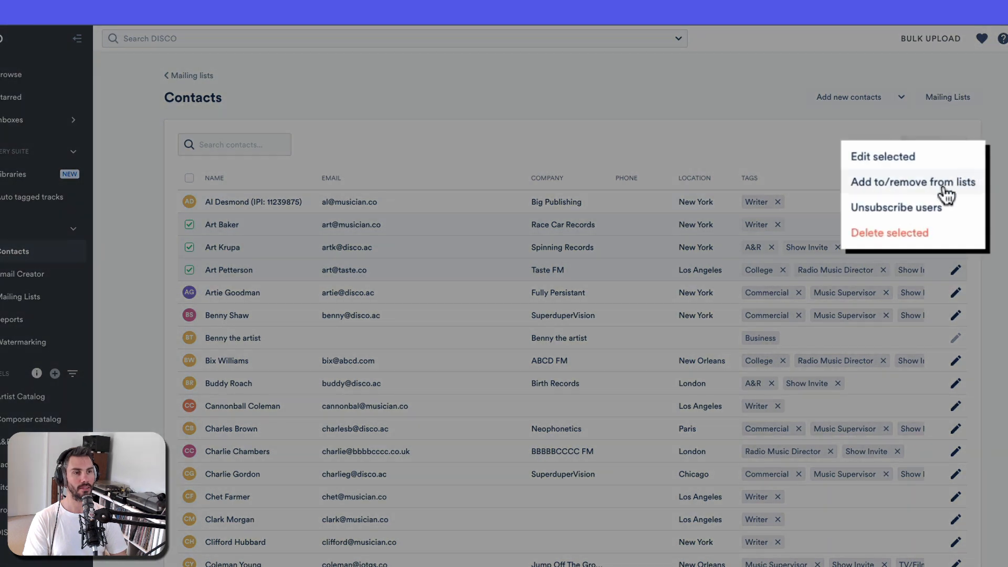
click(912, 182)
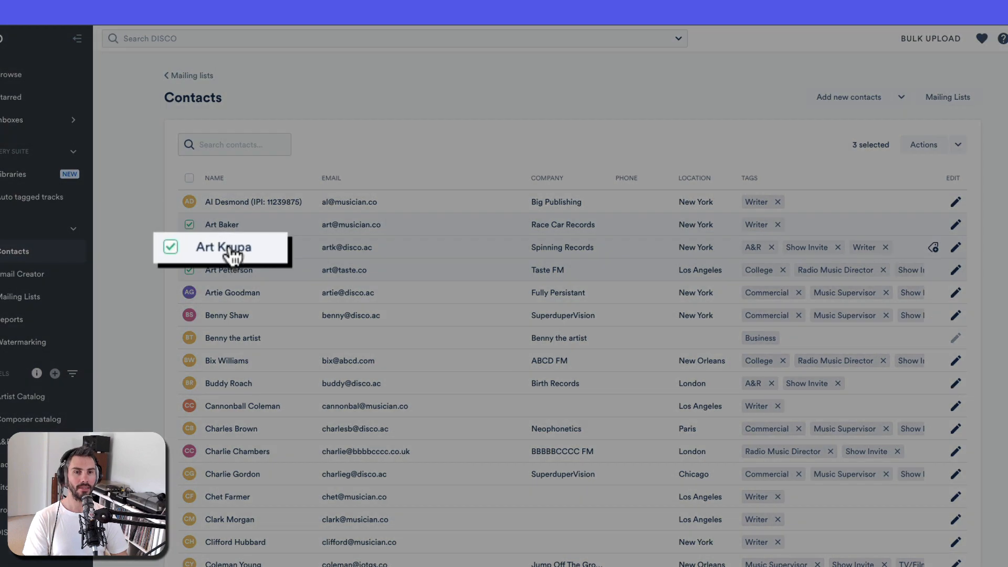
click(223, 247)
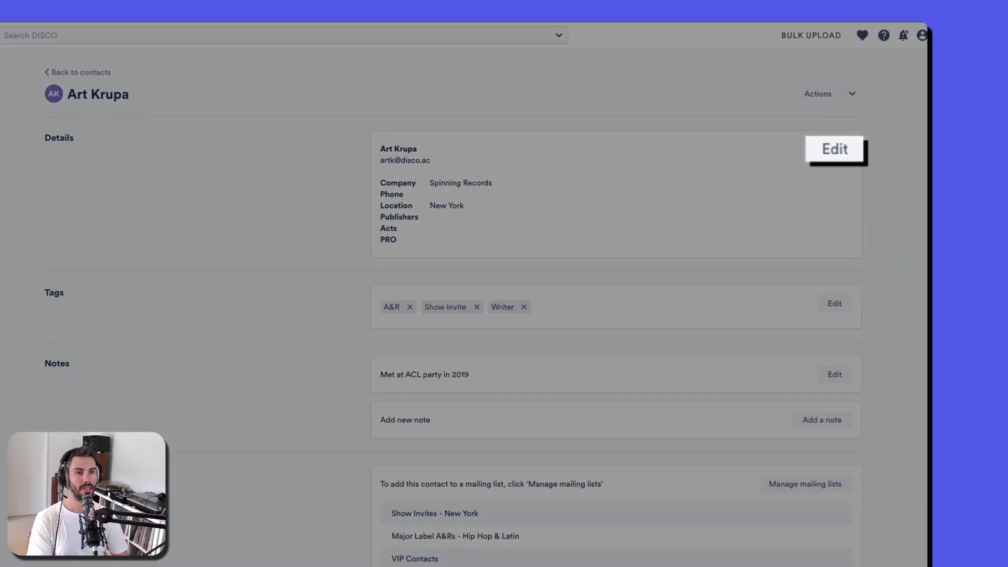
click(835, 149)
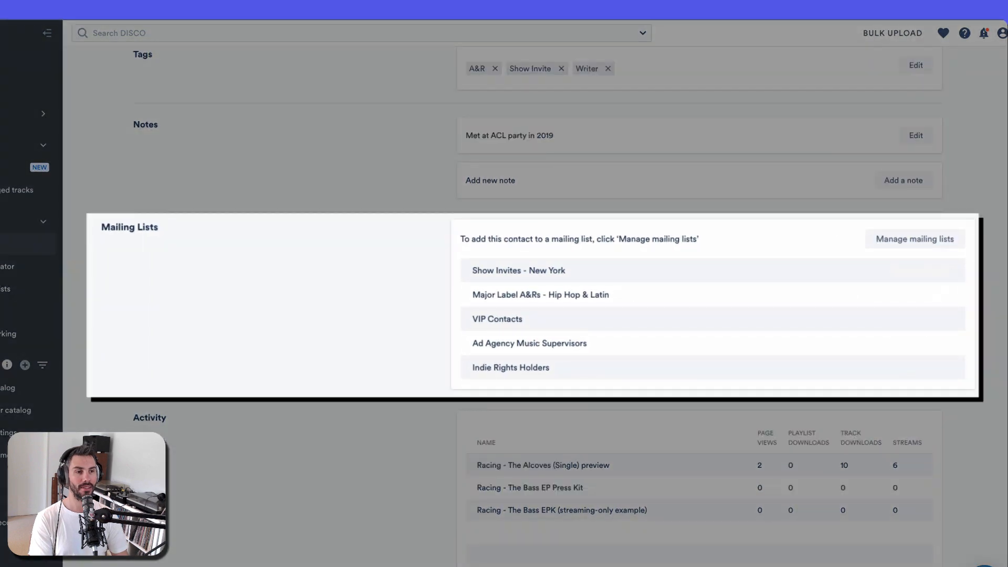
scroll(down, 3)
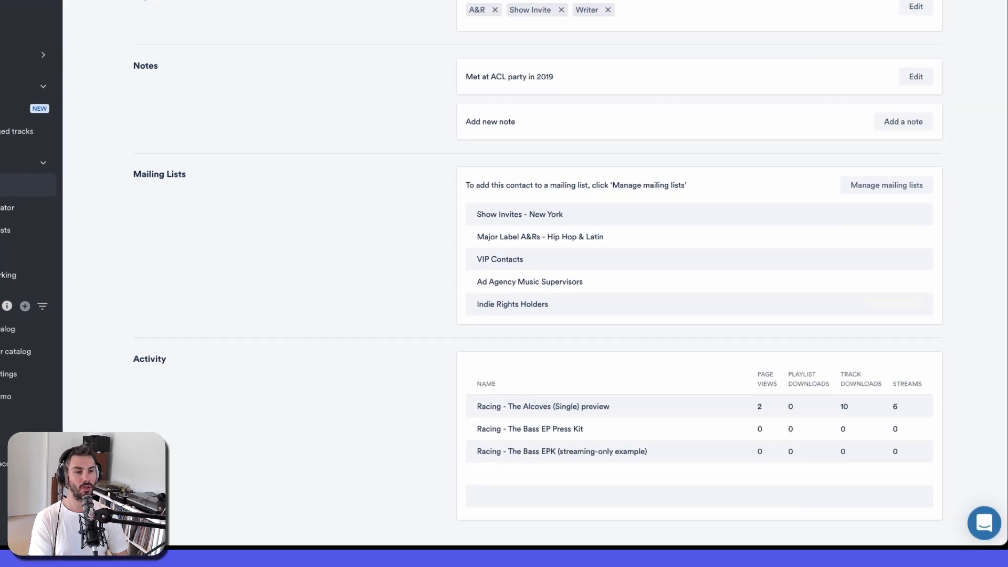
scroll(down, 3)
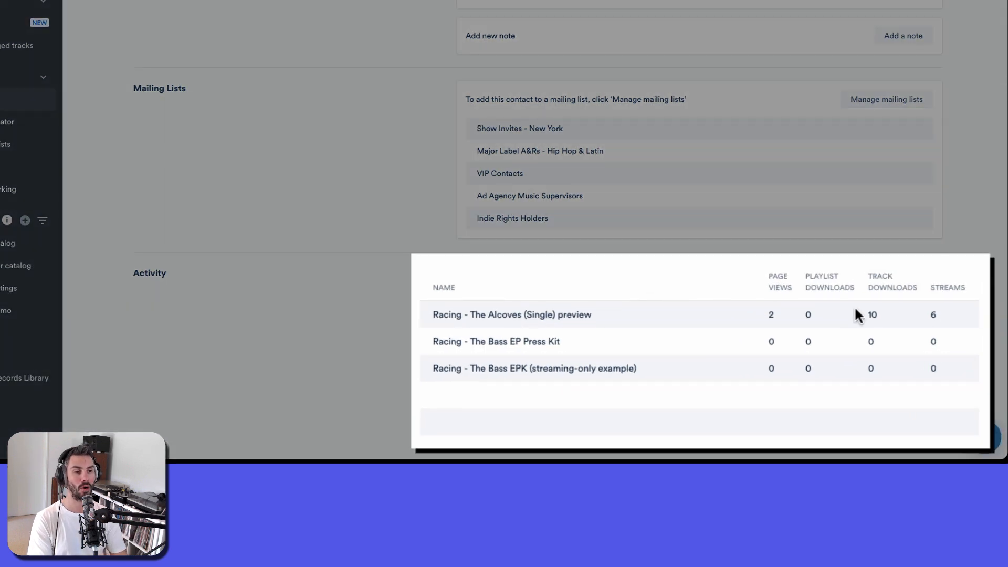
mouse_move(871, 315)
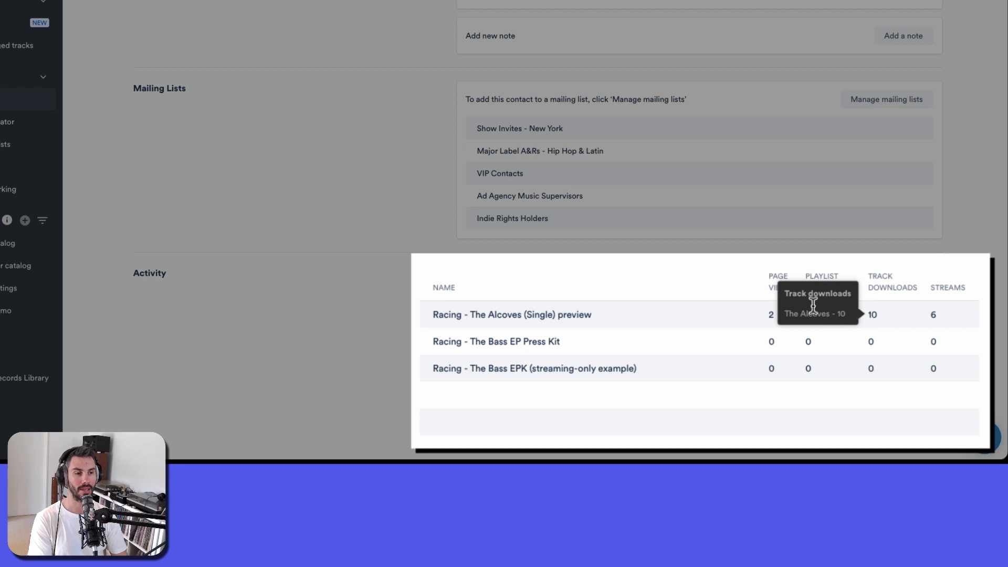
mouse_move(931, 313)
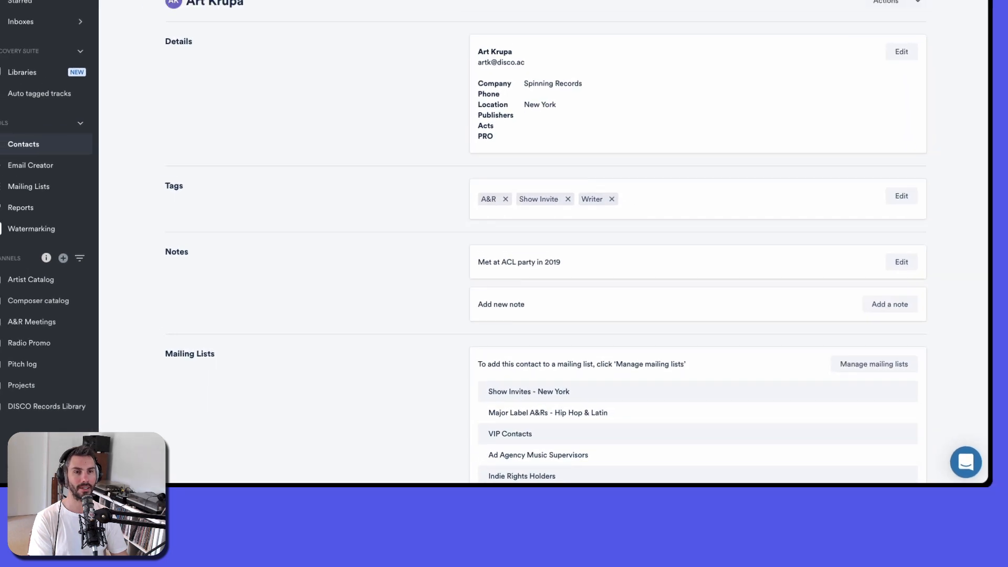
click(893, 3)
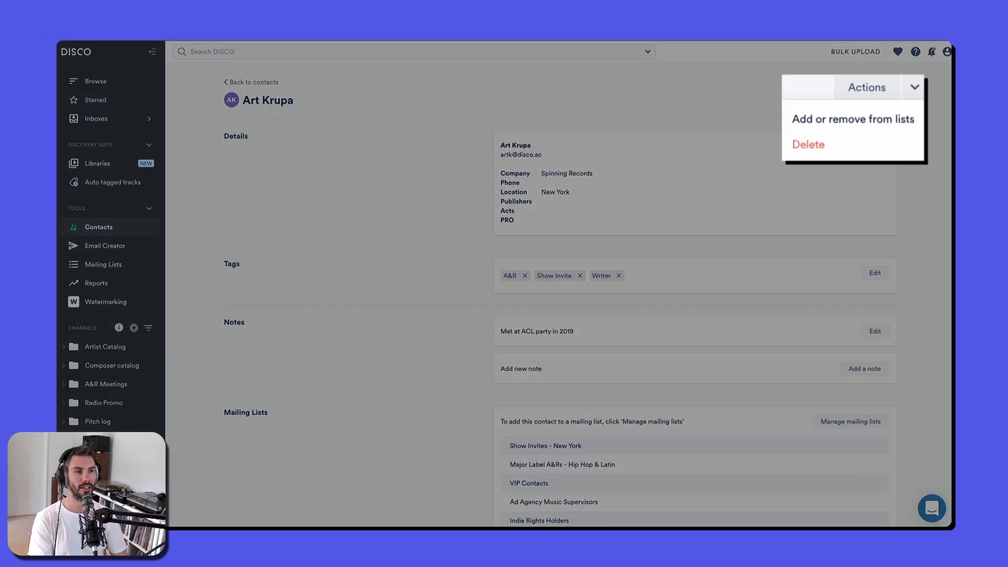